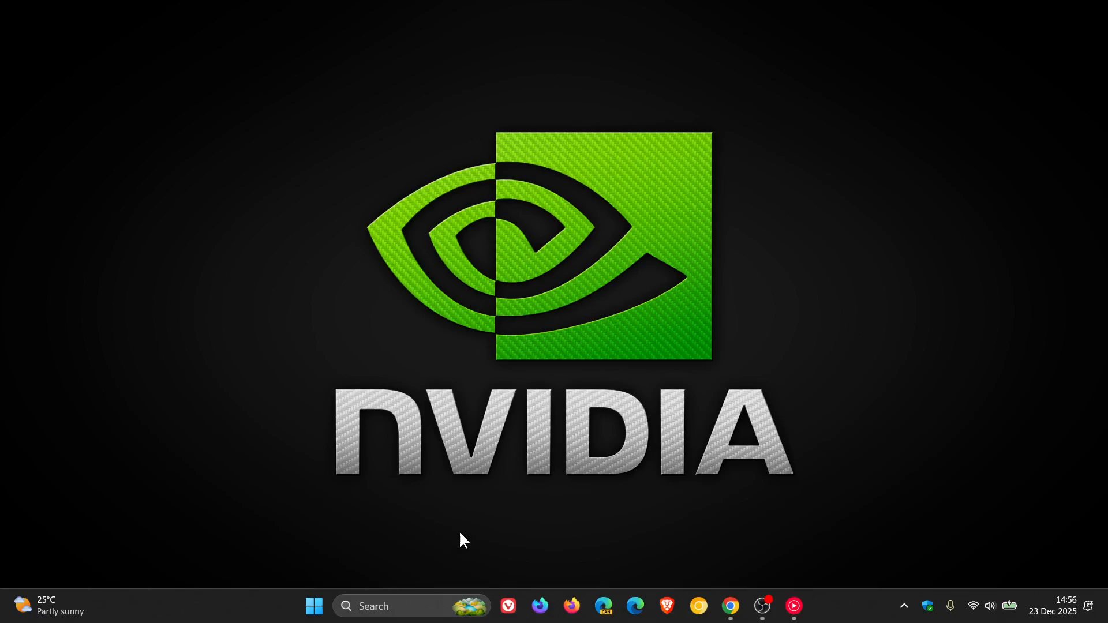
mouse_move(854, 257)
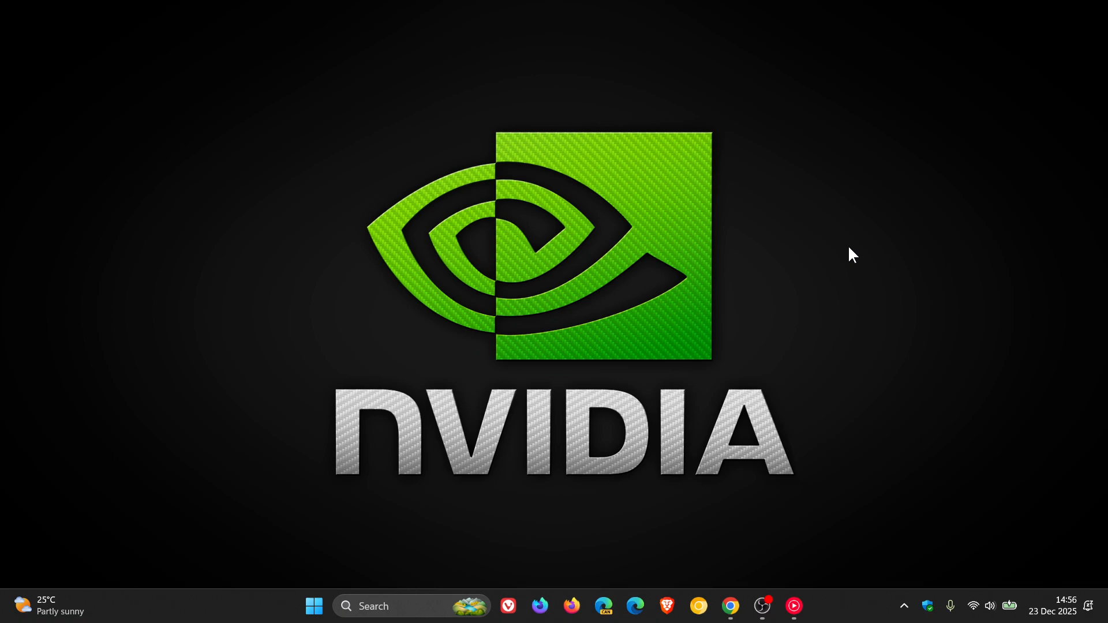
mouse_move(749, 232)
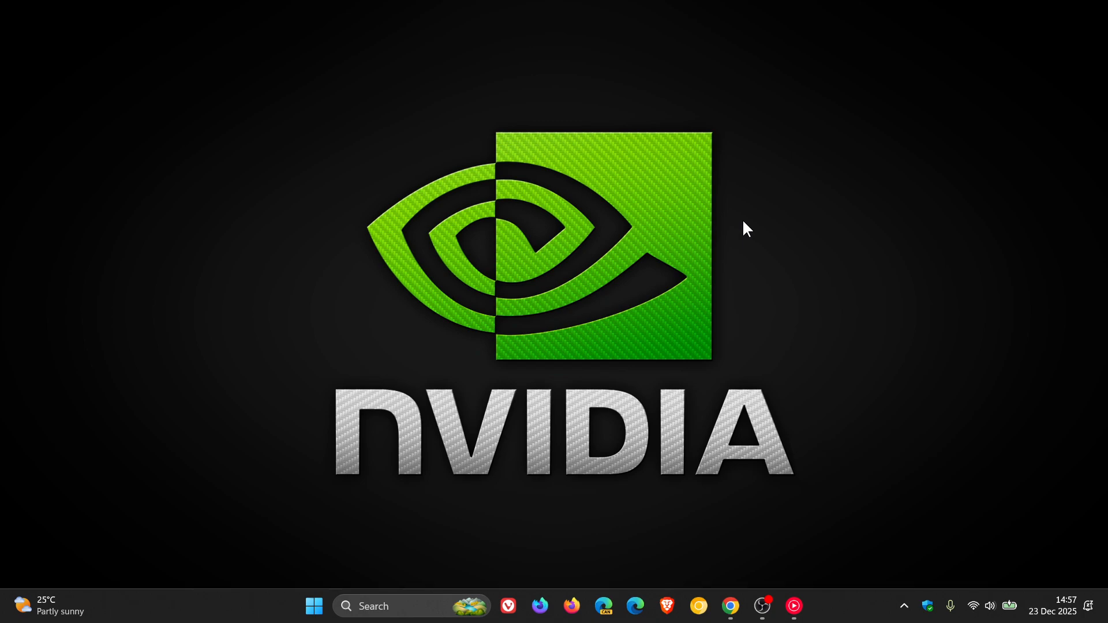
mouse_move(729, 606)
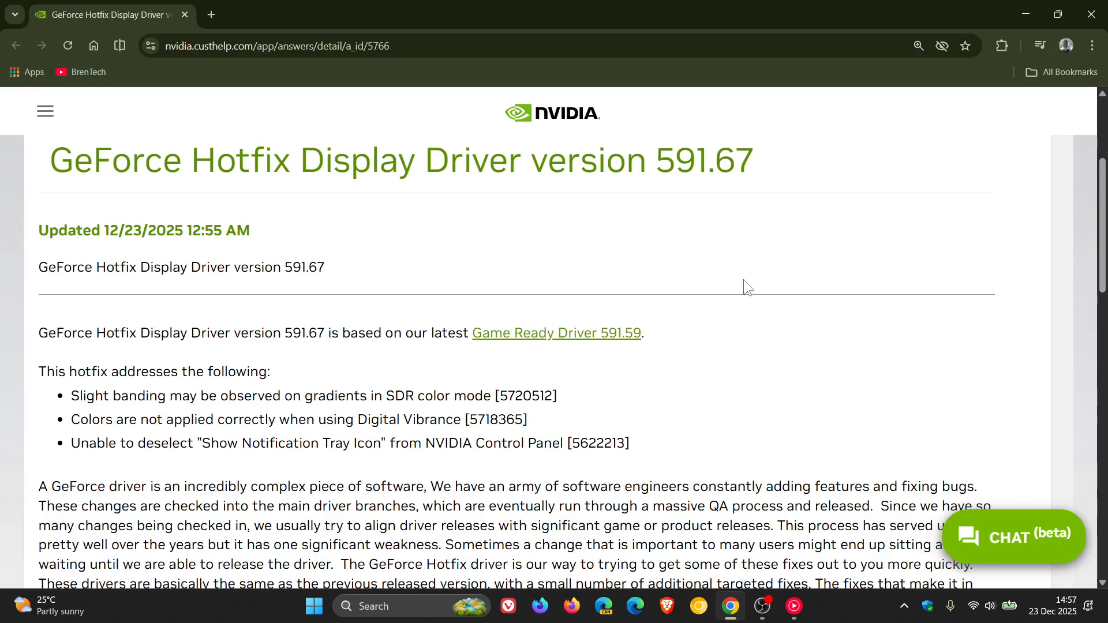
mouse_move(710, 221)
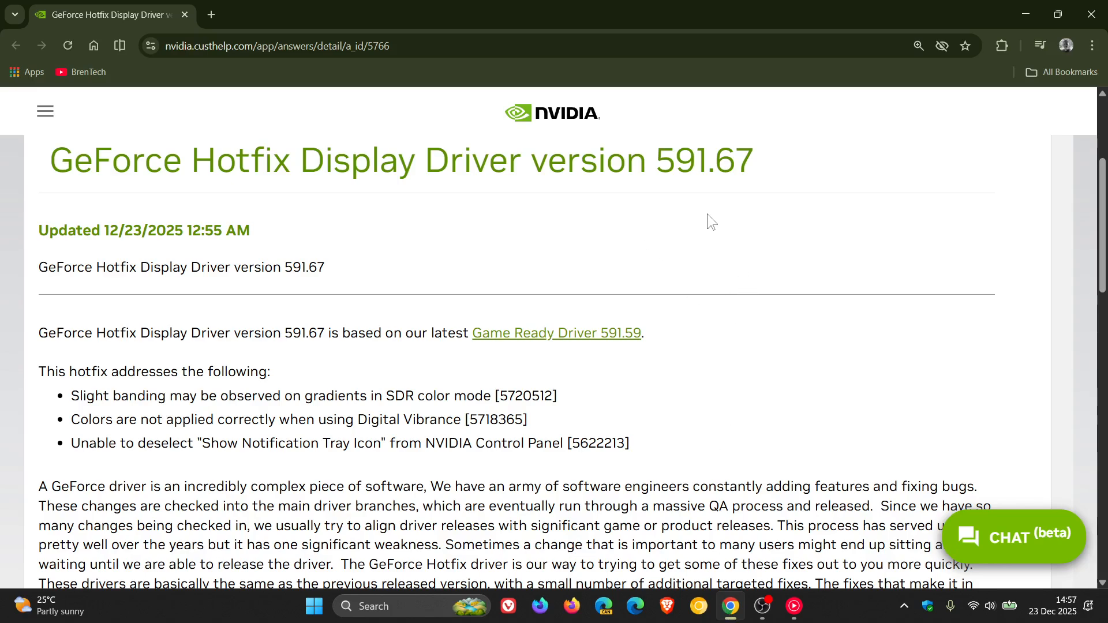
mouse_move(735, 217)
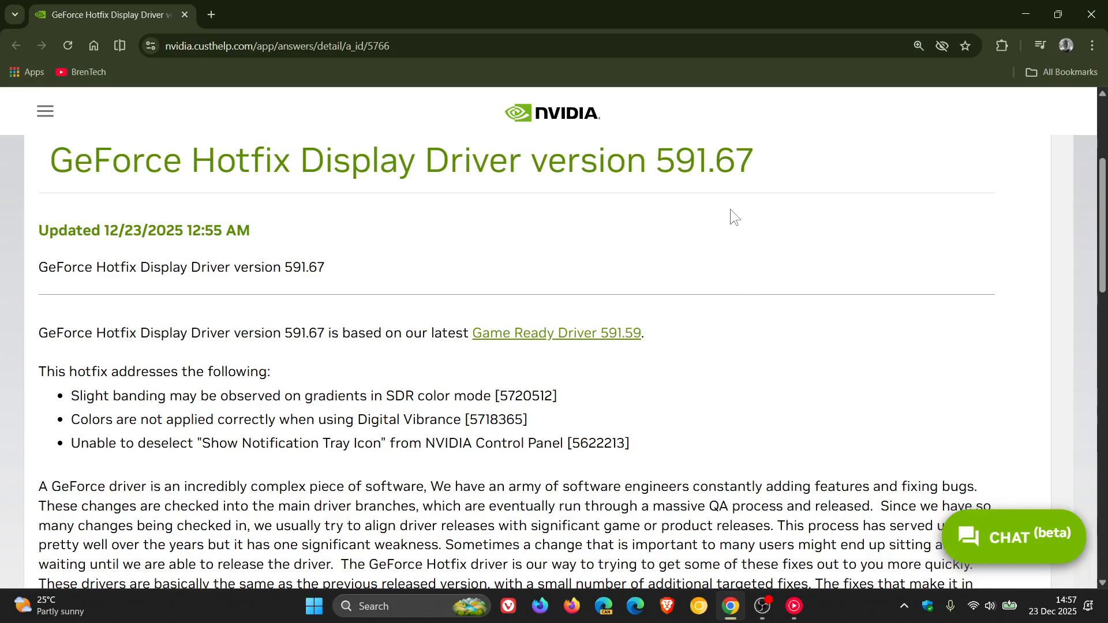
- Download the GeForce Hotfix 591.67 installer, keeping the suggested file name in Downloads
scroll(down, 3)
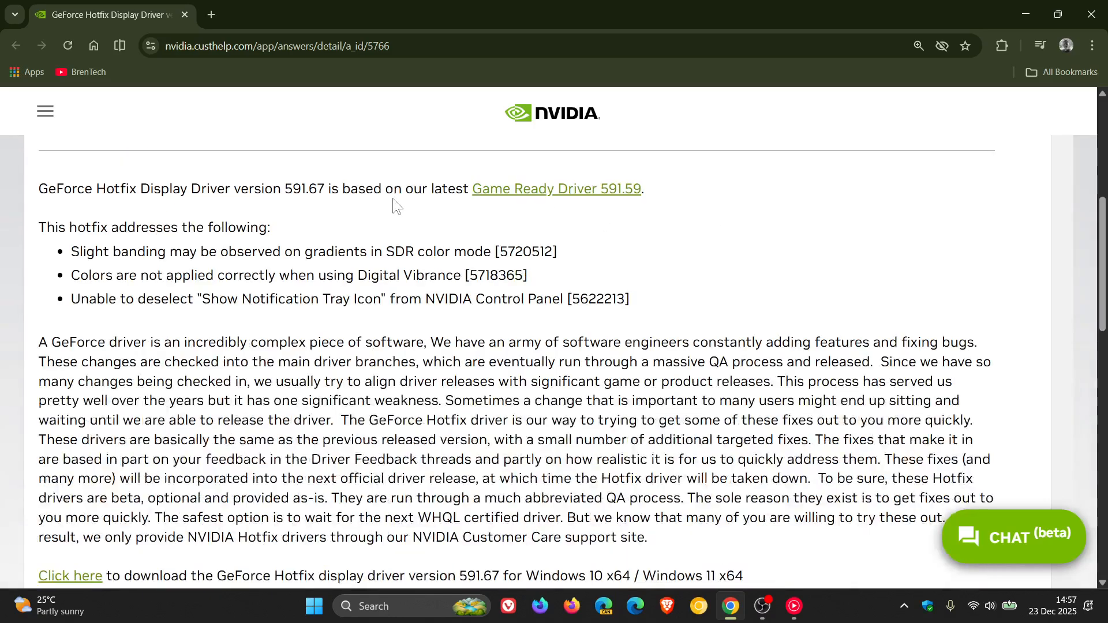
mouse_move(590, 228)
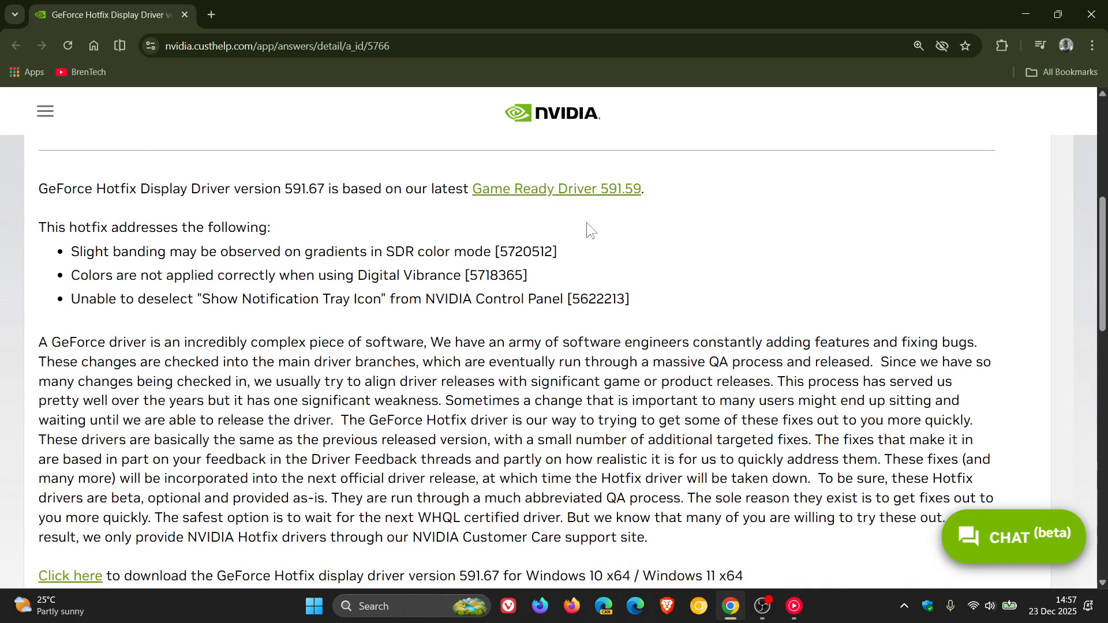
mouse_move(585, 260)
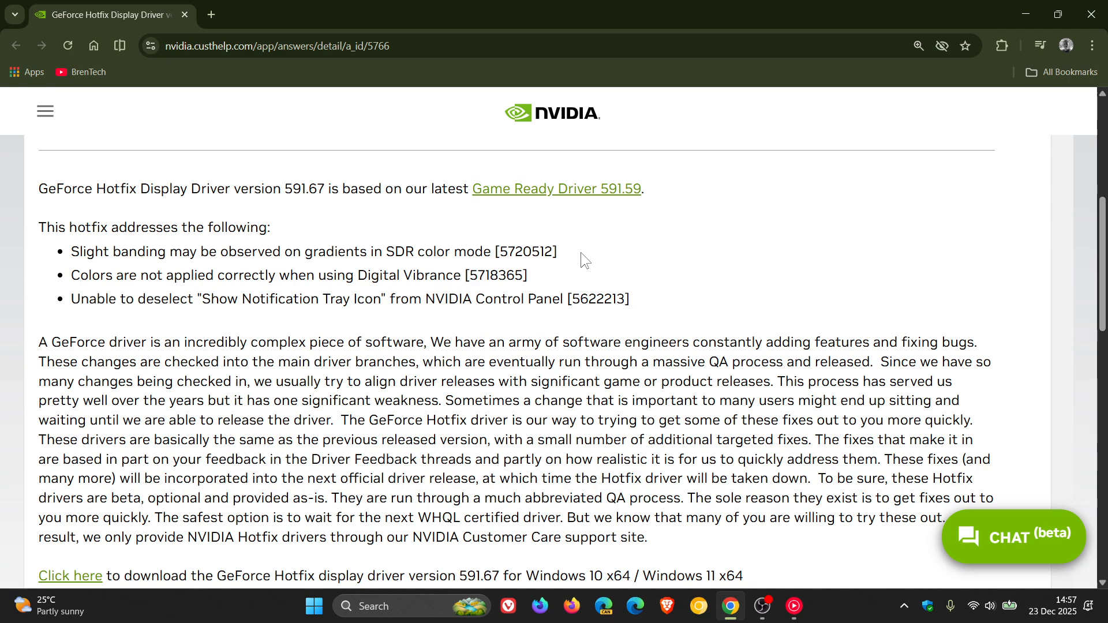
mouse_move(548, 279)
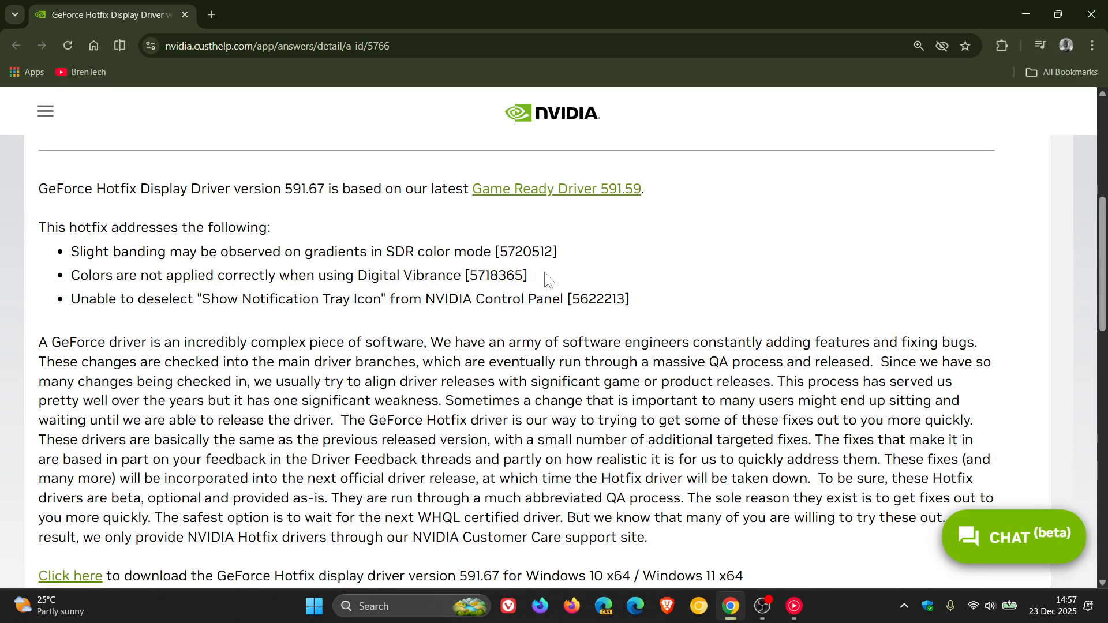
mouse_move(637, 266)
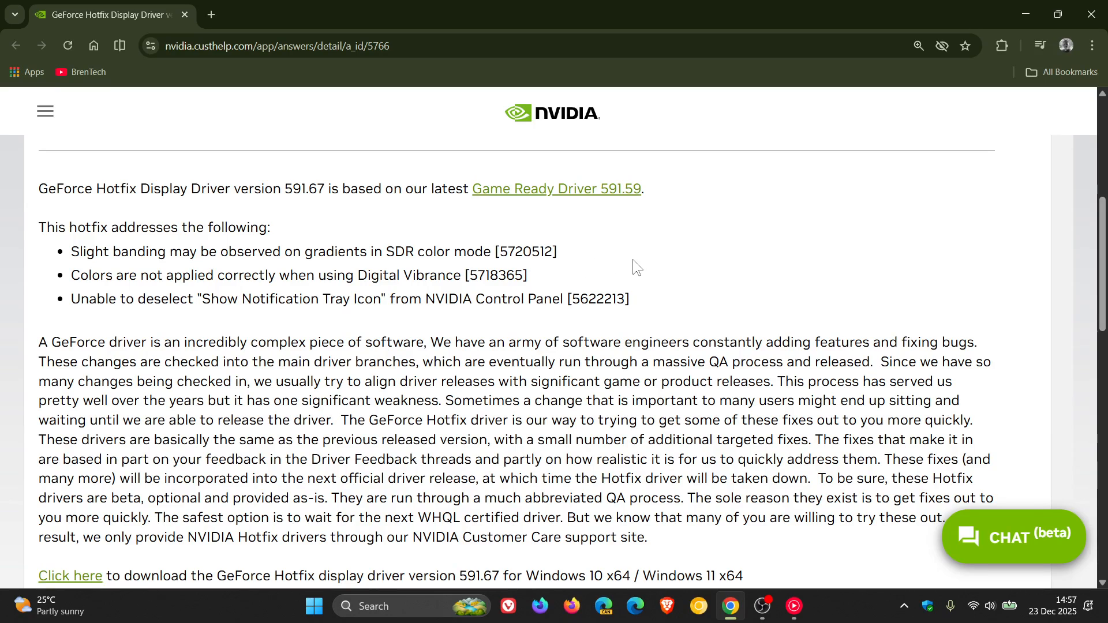
mouse_move(643, 298)
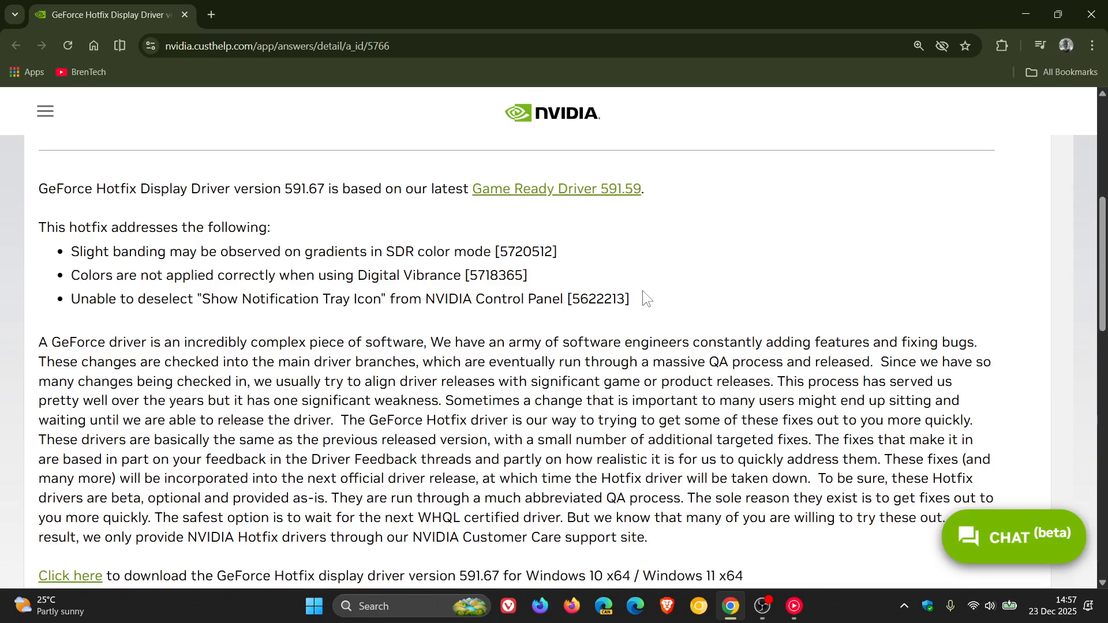
mouse_move(676, 303)
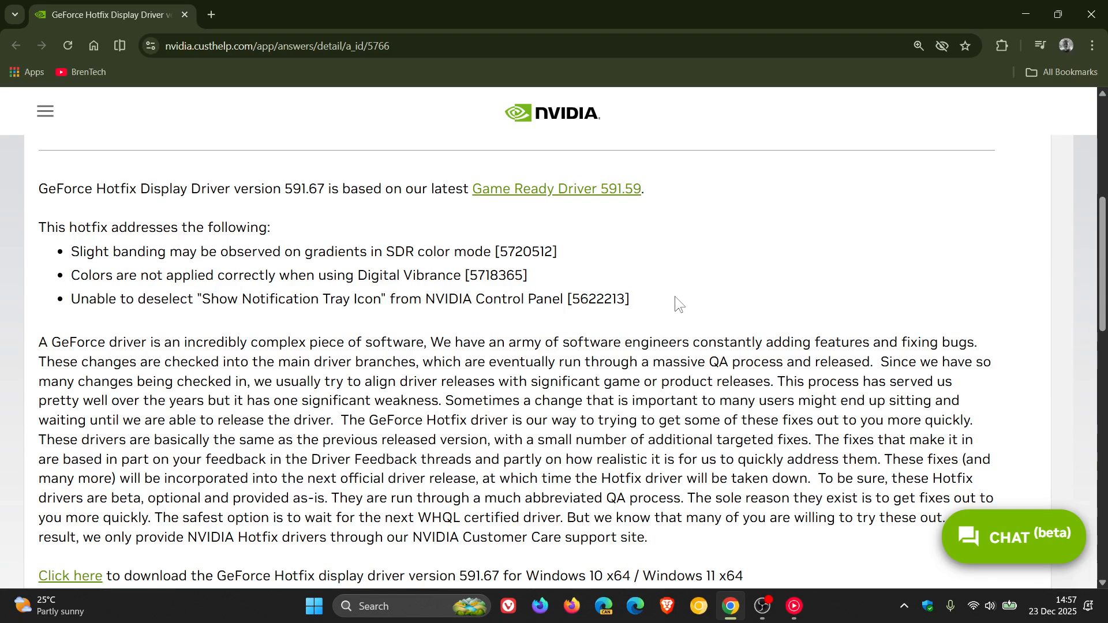
mouse_move(645, 297)
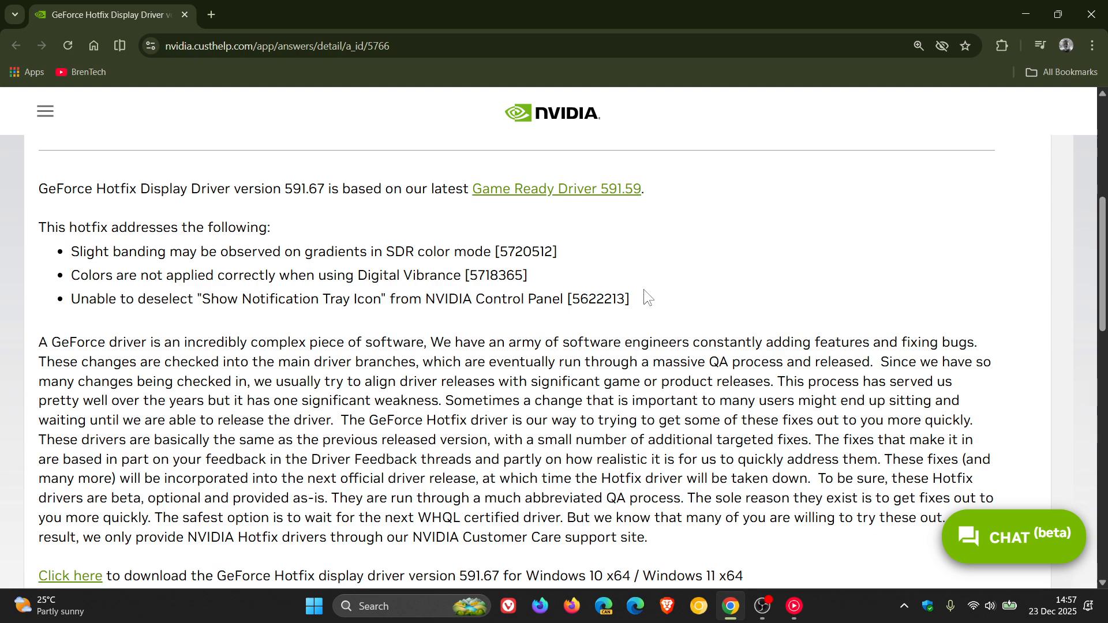
mouse_move(687, 280)
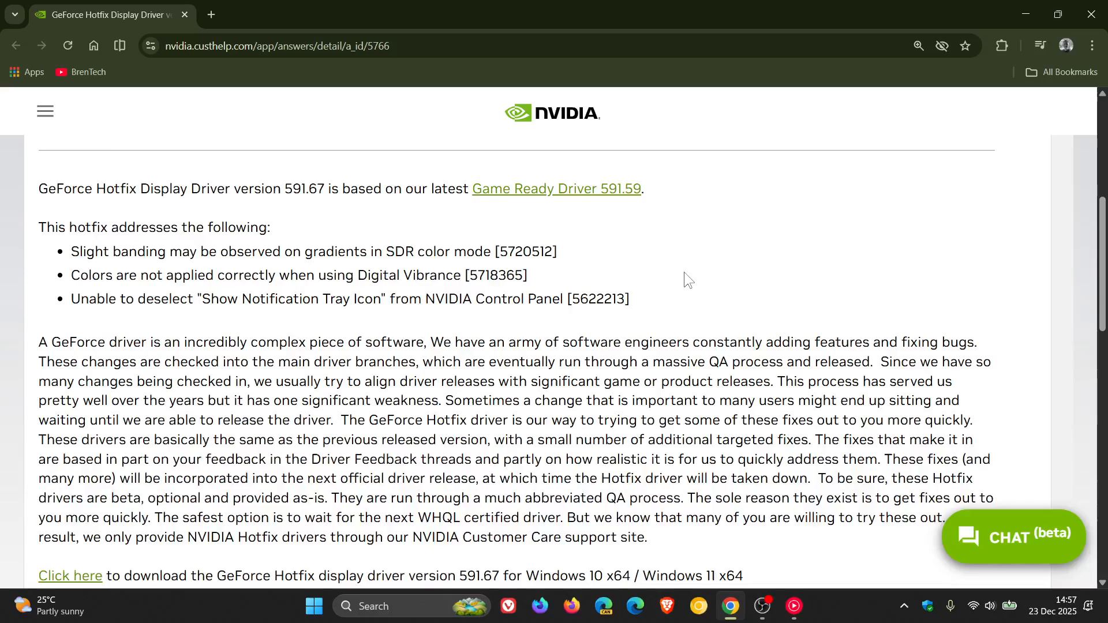
scroll(down, 3)
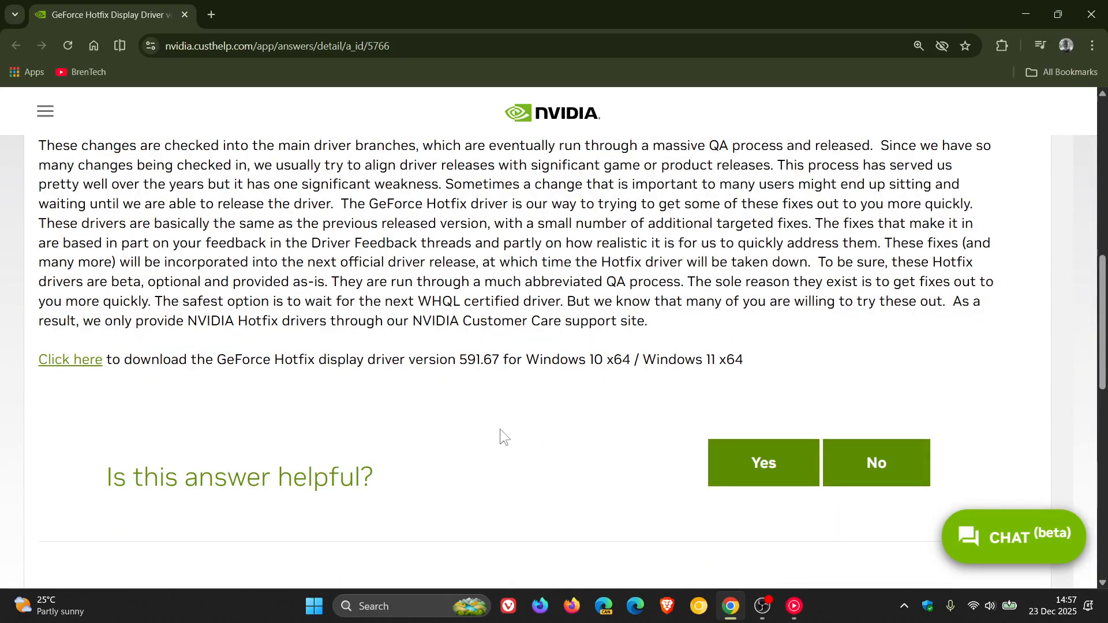
mouse_move(459, 414)
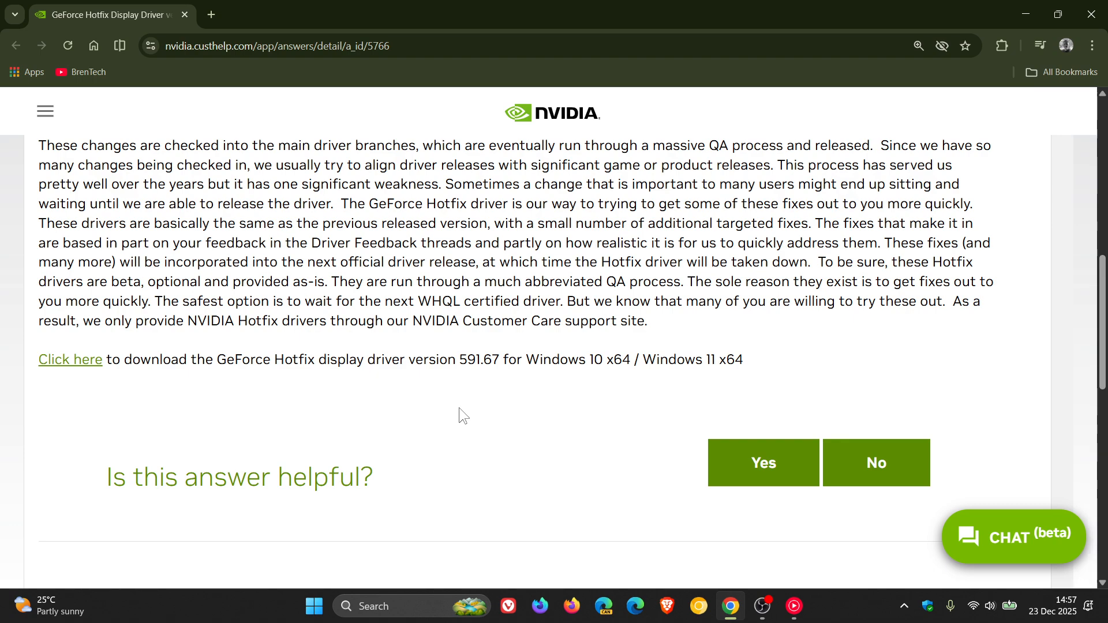
click(70, 361)
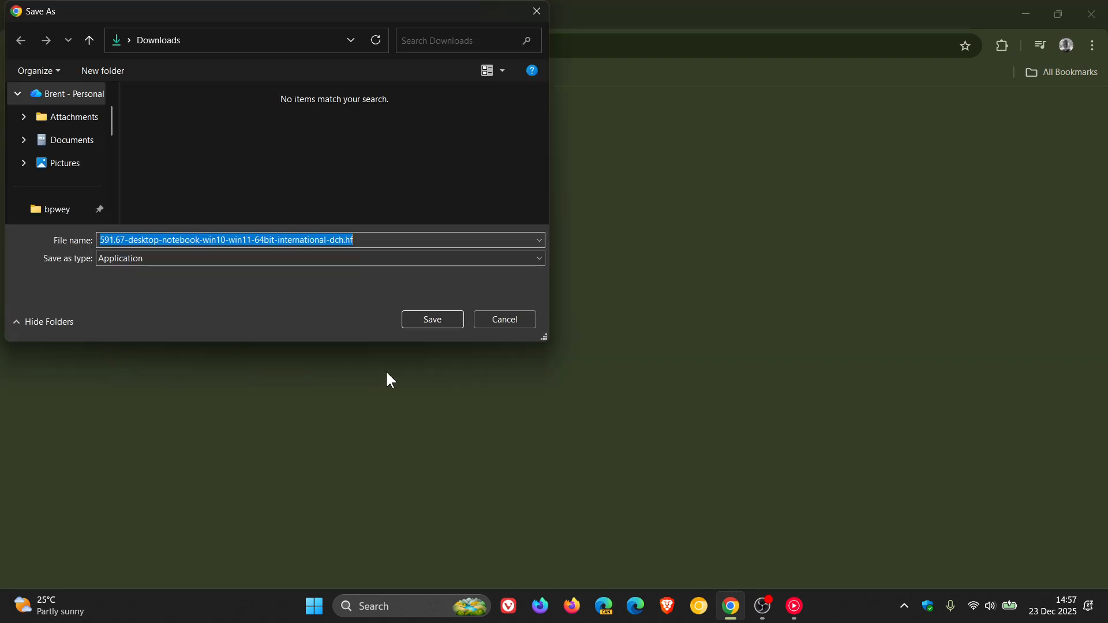
mouse_move(463, 322)
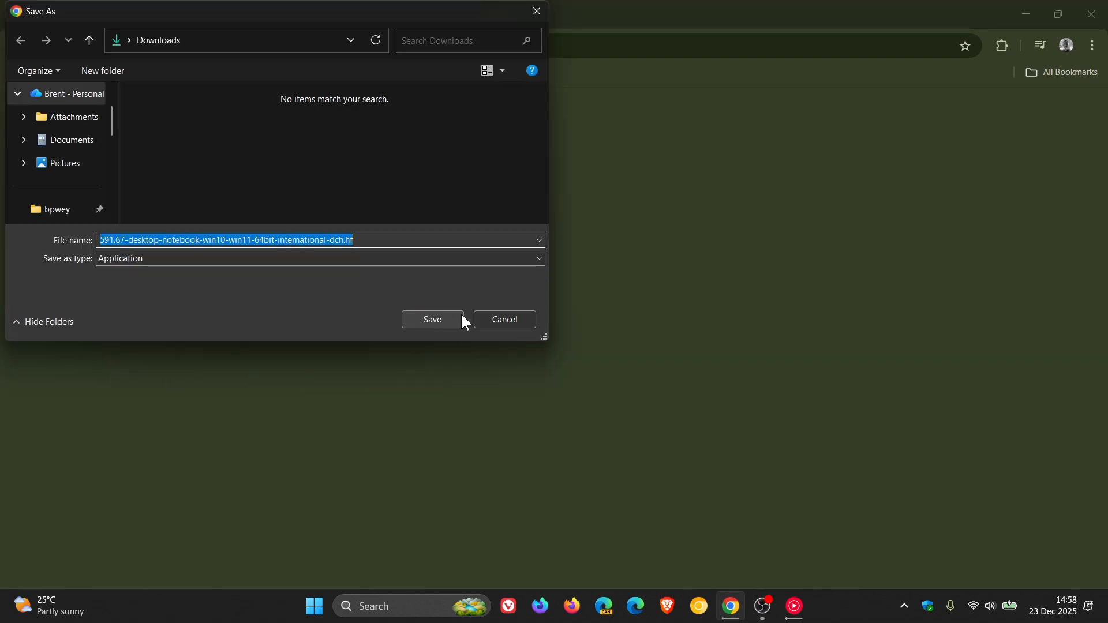
click(432, 320)
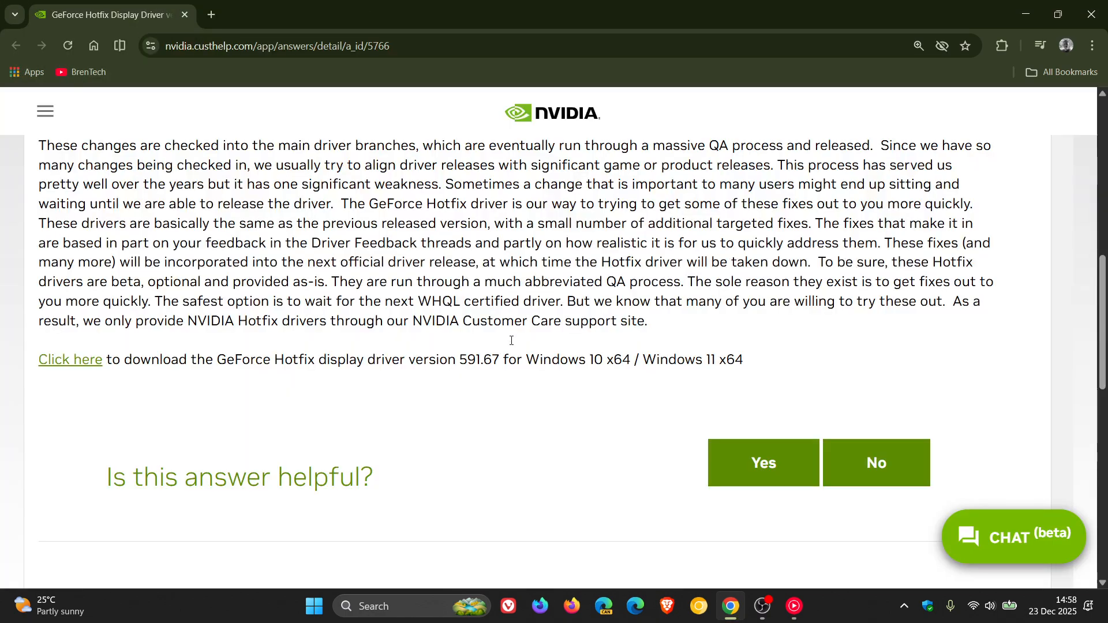
mouse_move(572, 422)
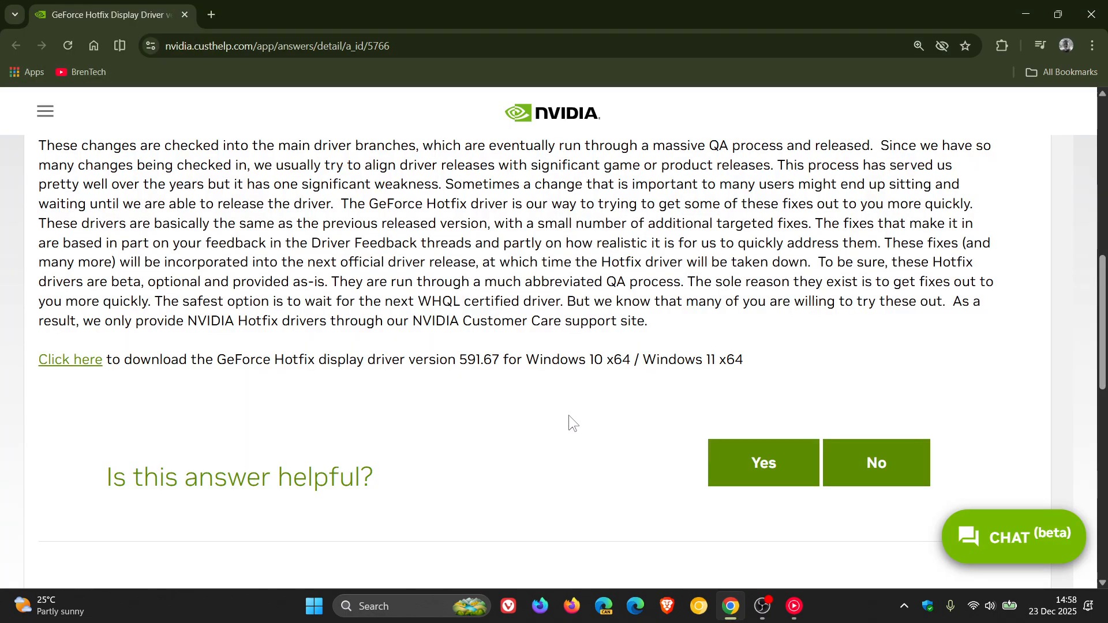
mouse_move(611, 464)
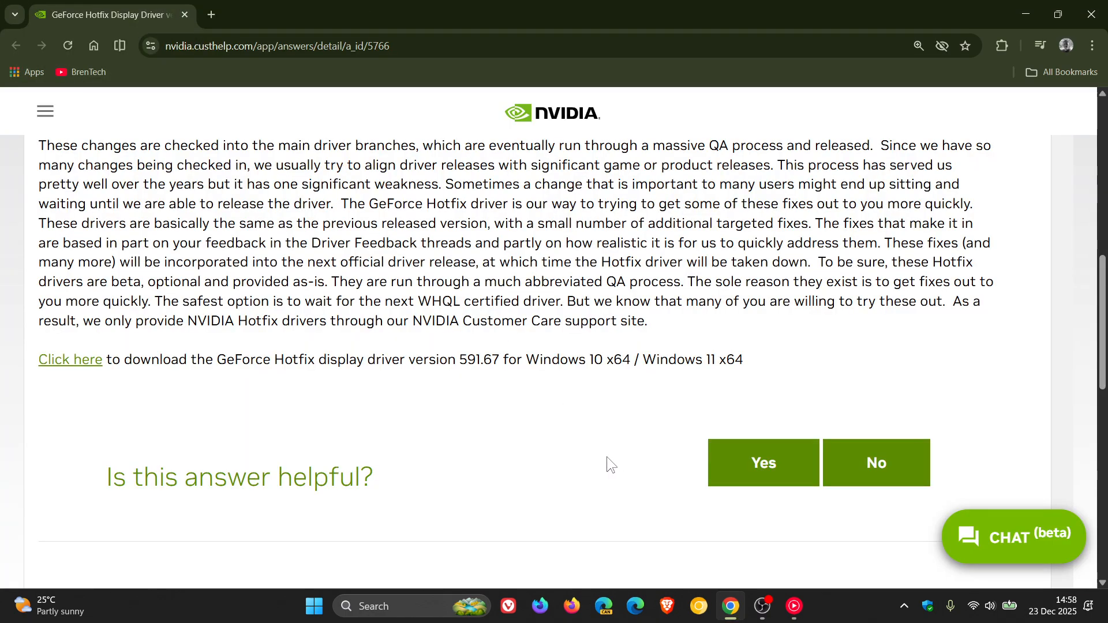
- Scroll back up to the list of issues the 591.67 hotfix addresses
scroll(up, 3)
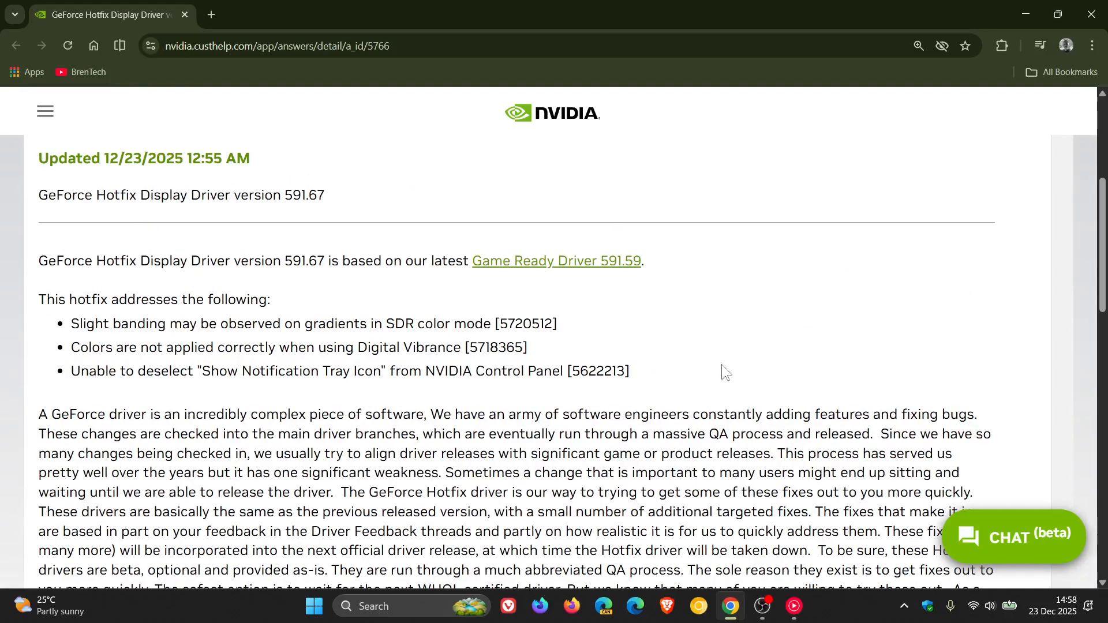
mouse_move(676, 332)
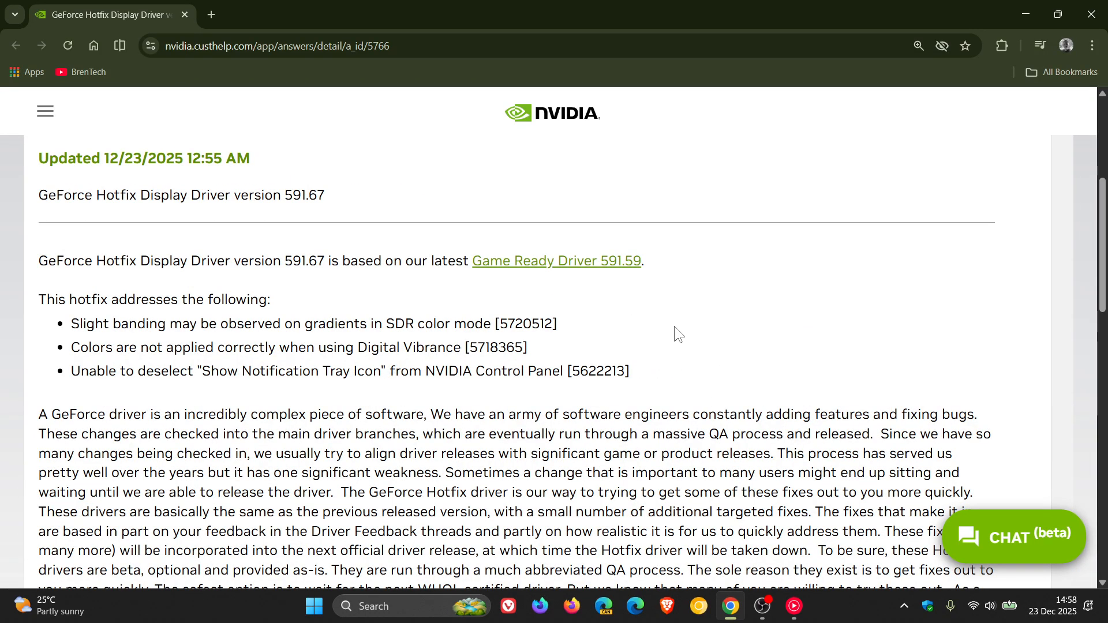
mouse_move(659, 381)
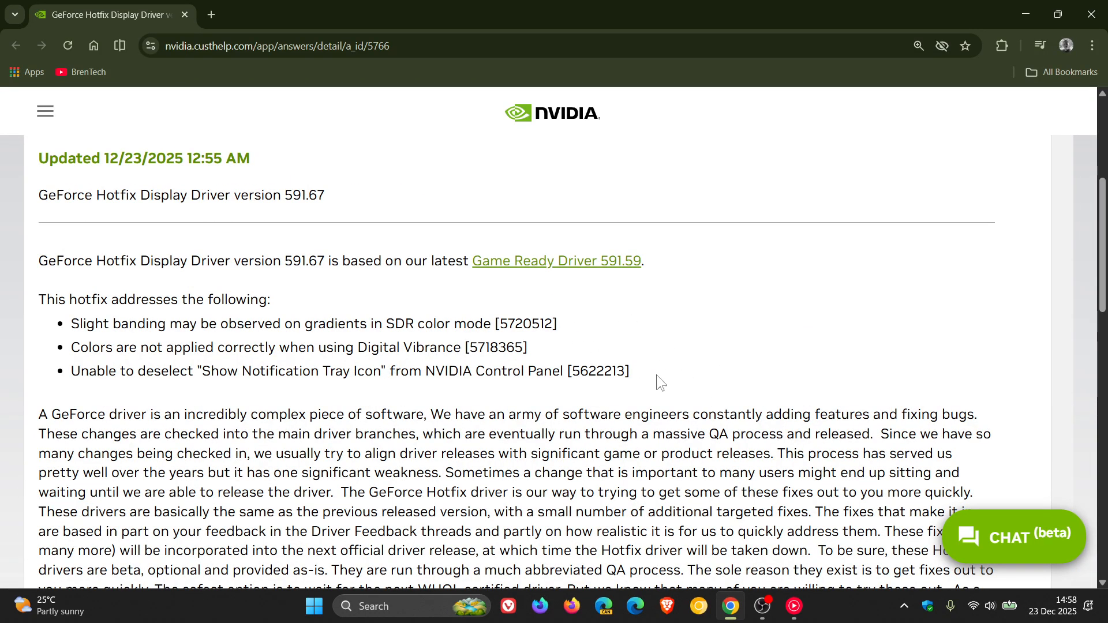
mouse_move(571, 320)
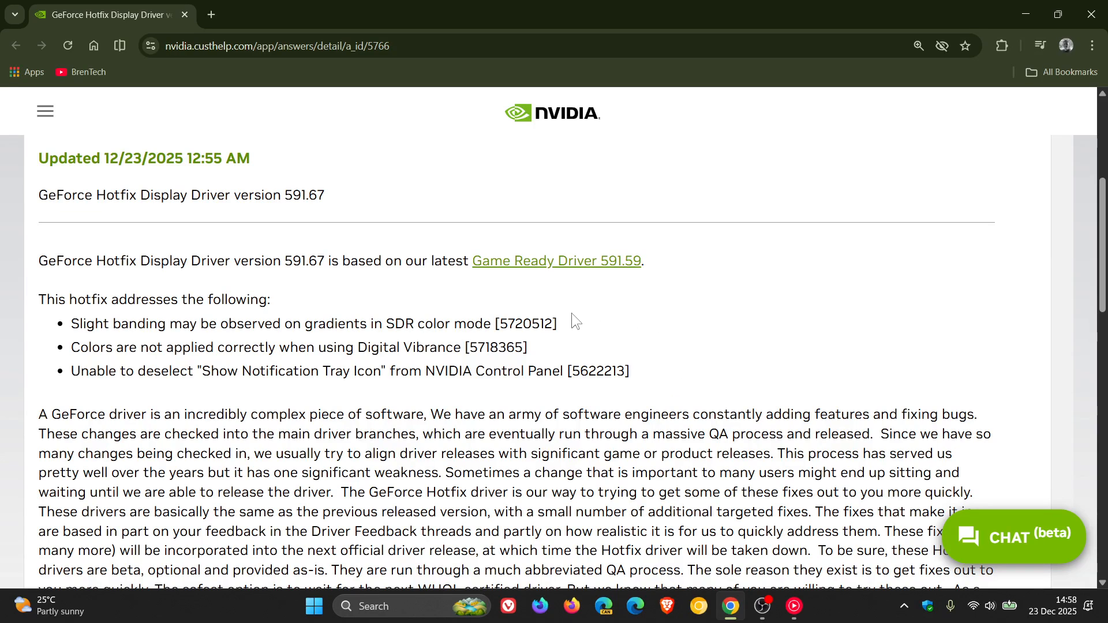
mouse_move(669, 382)
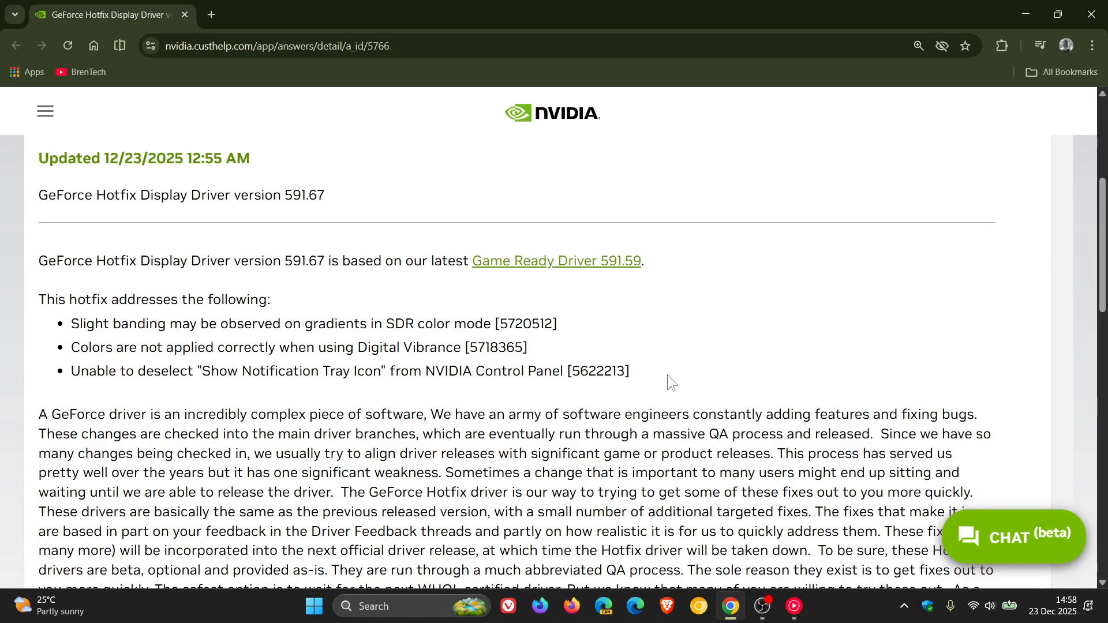
mouse_move(648, 381)
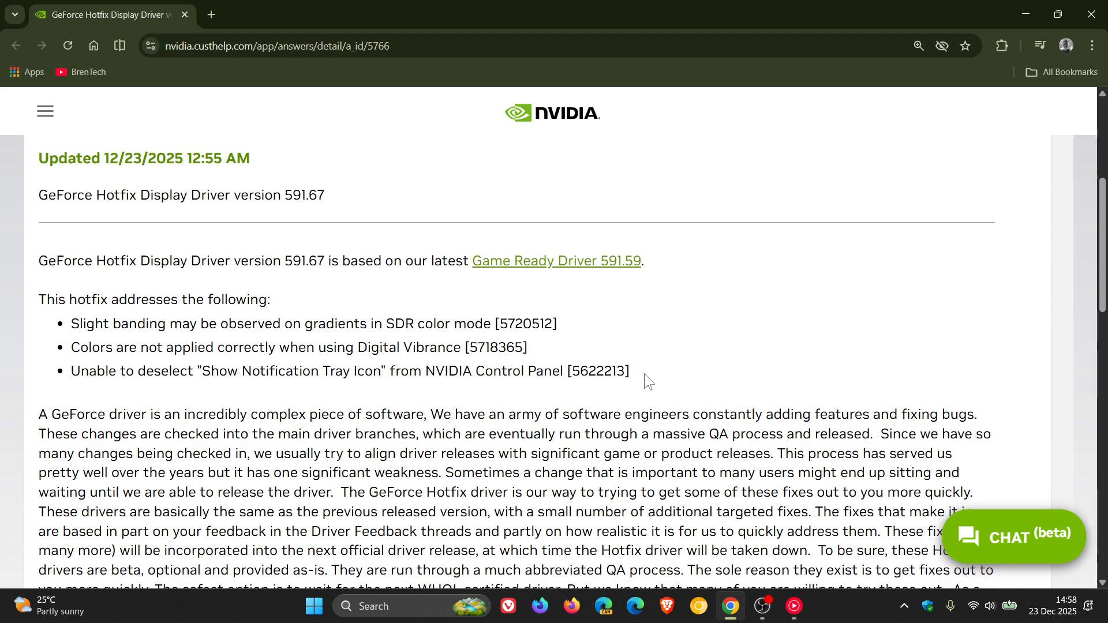
mouse_move(577, 309)
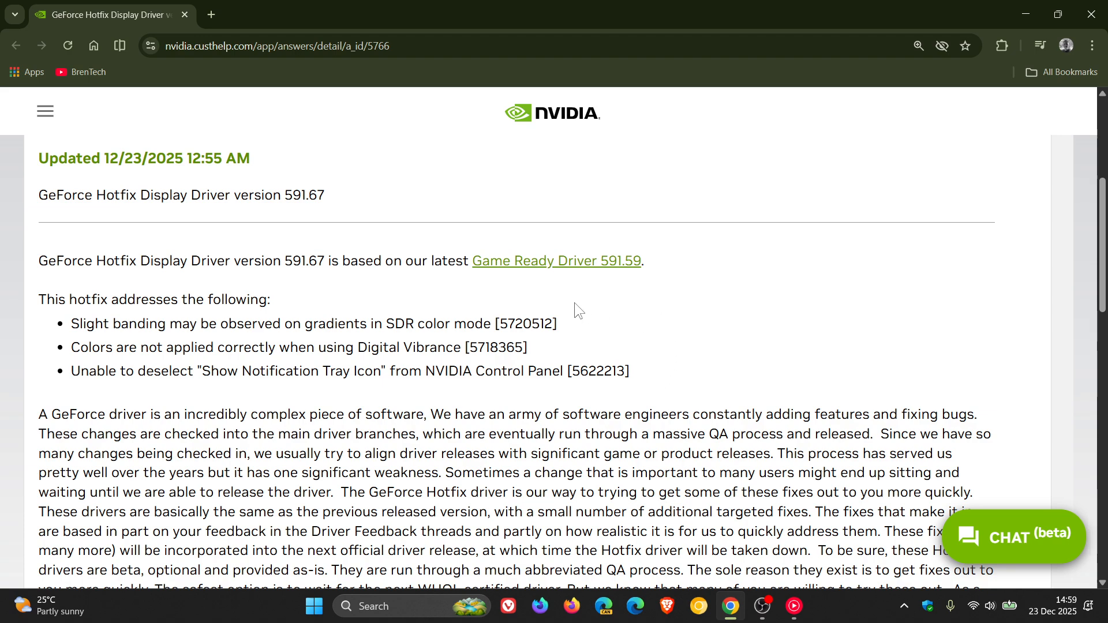
mouse_move(659, 379)
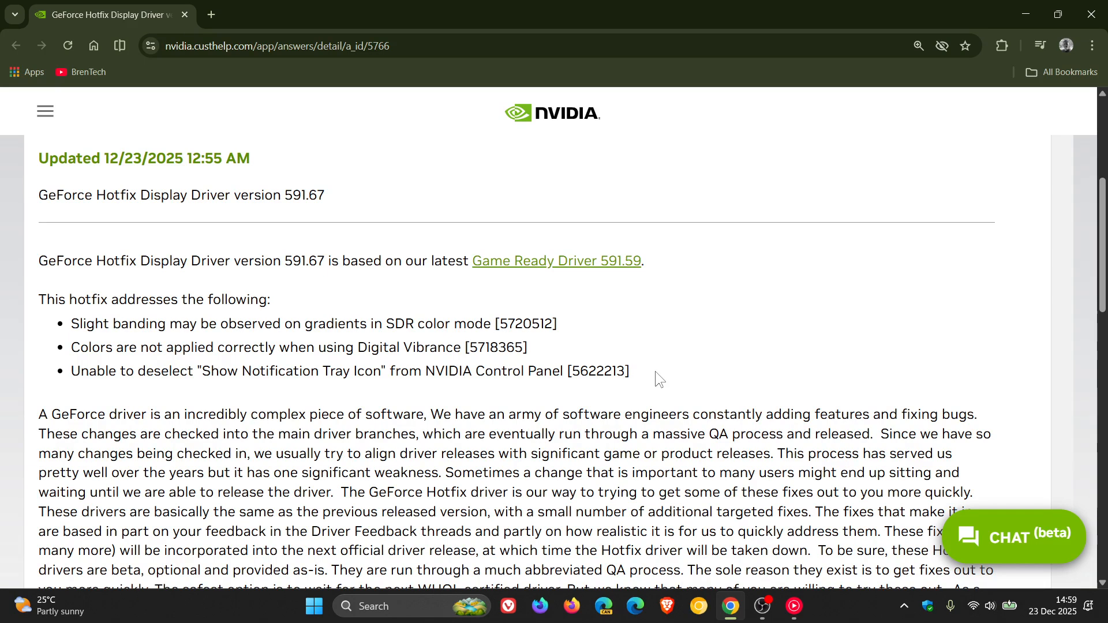
mouse_move(712, 364)
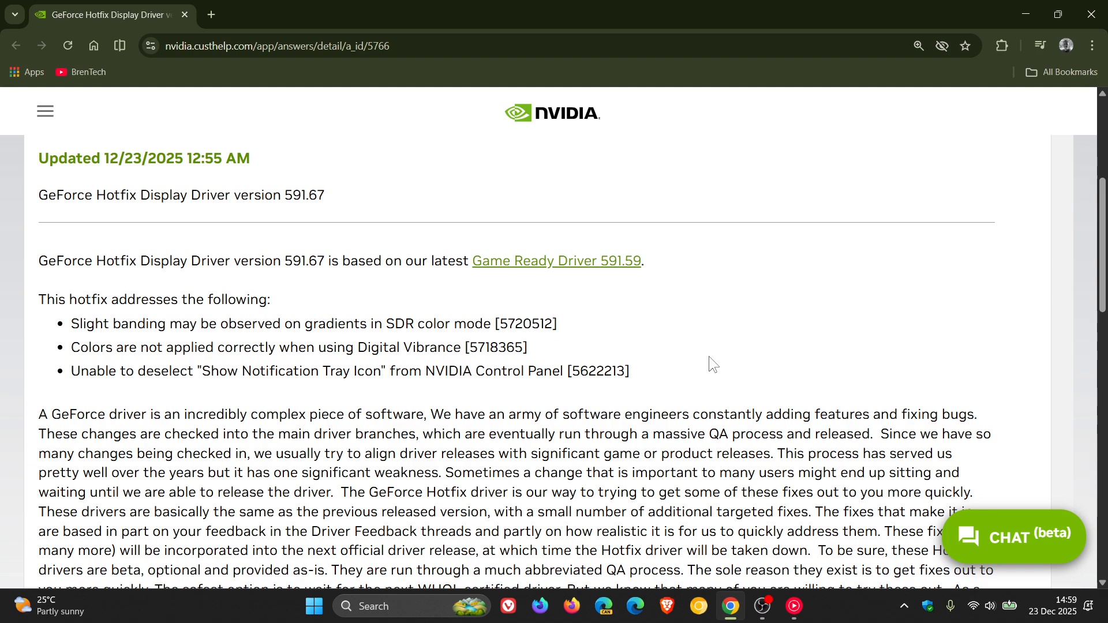
mouse_move(756, 319)
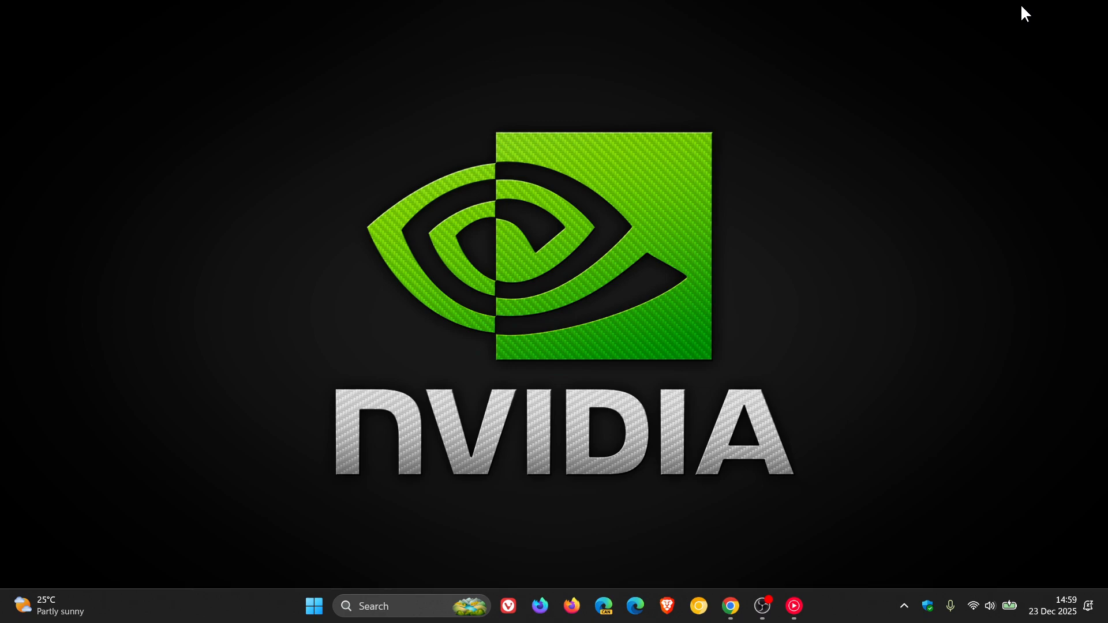
mouse_move(799, 212)
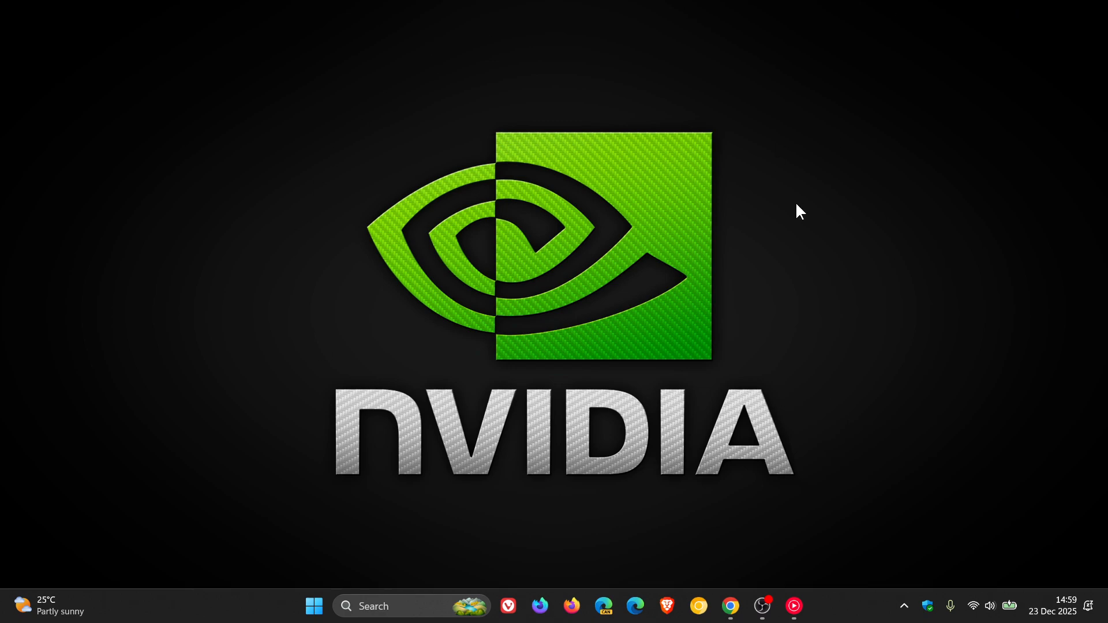